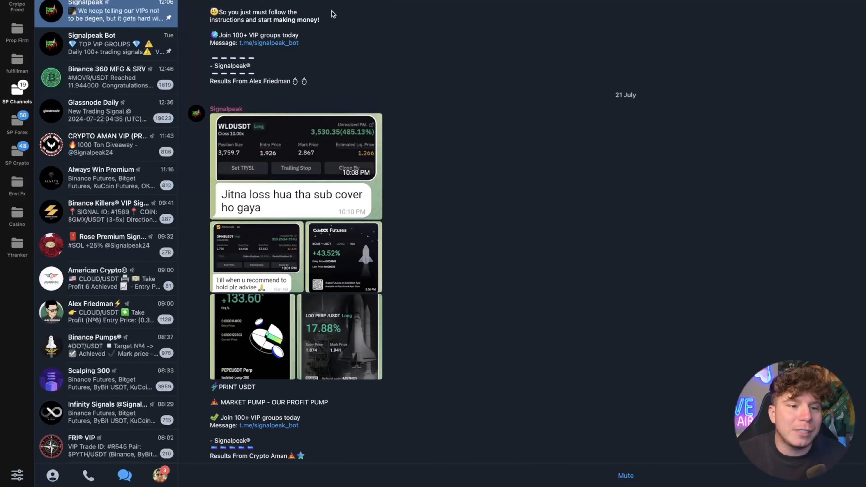
Step: View the Signalpeak Bot's TOP VIP GROUPS message and plans, then the Glassnode Daily channel's signal posts
click(105, 44)
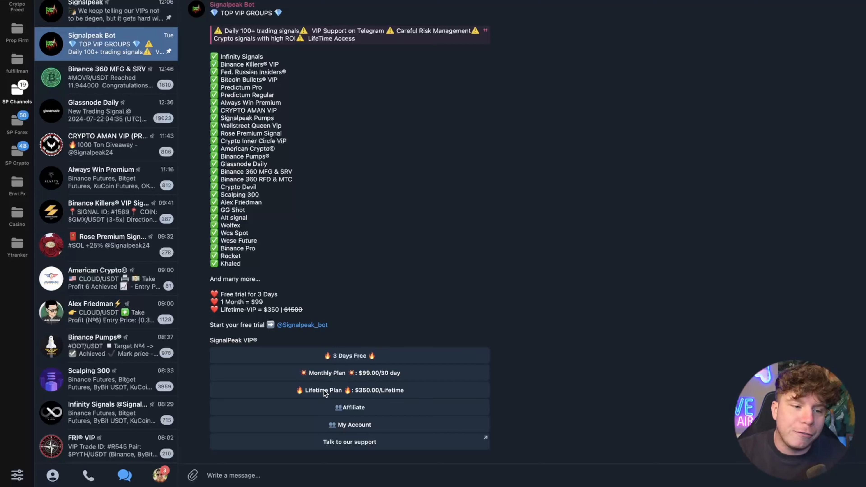
click(105, 110)
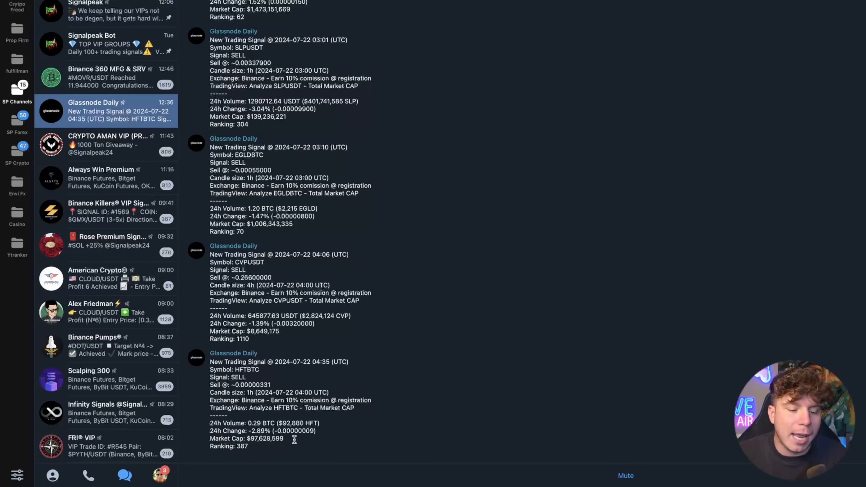